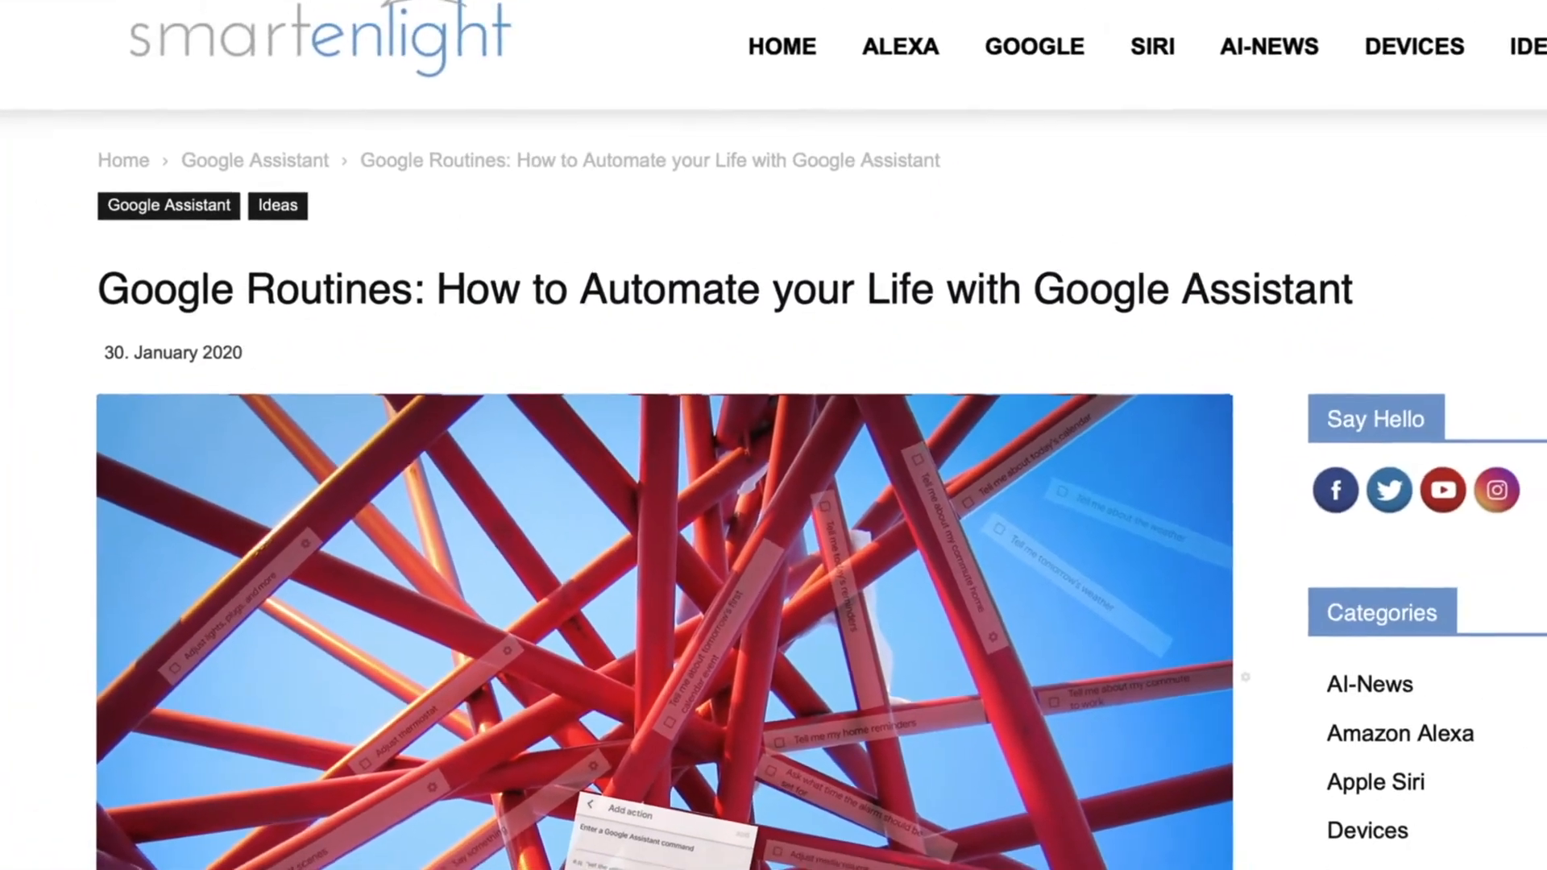
Step: Browse the Home screen and look into the Monkey Room's devices
scroll("down", 3)
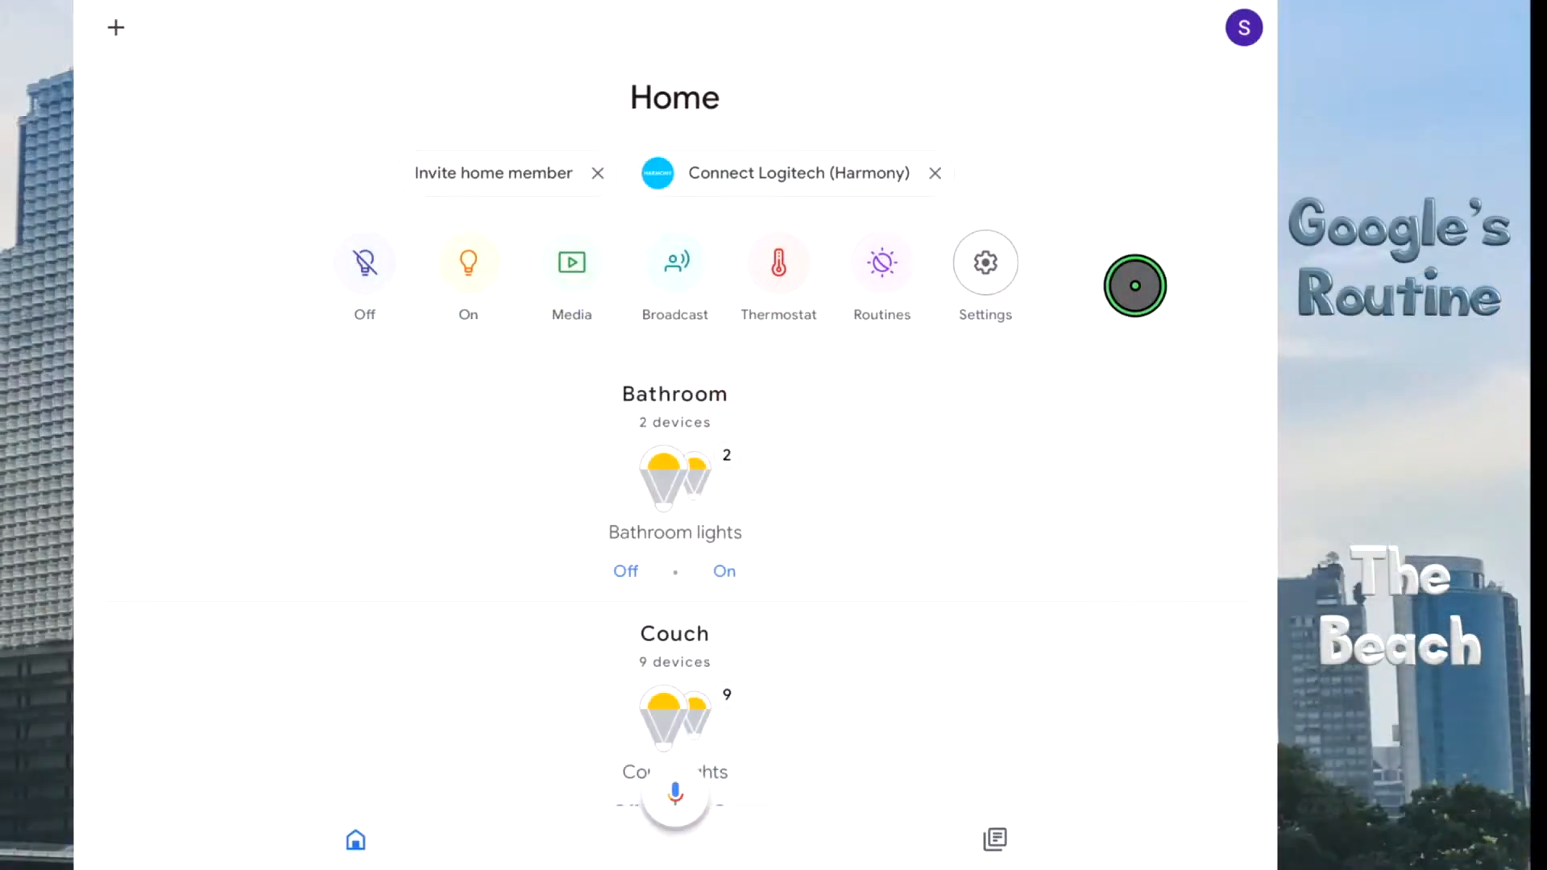
mouse_move(1147, 185)
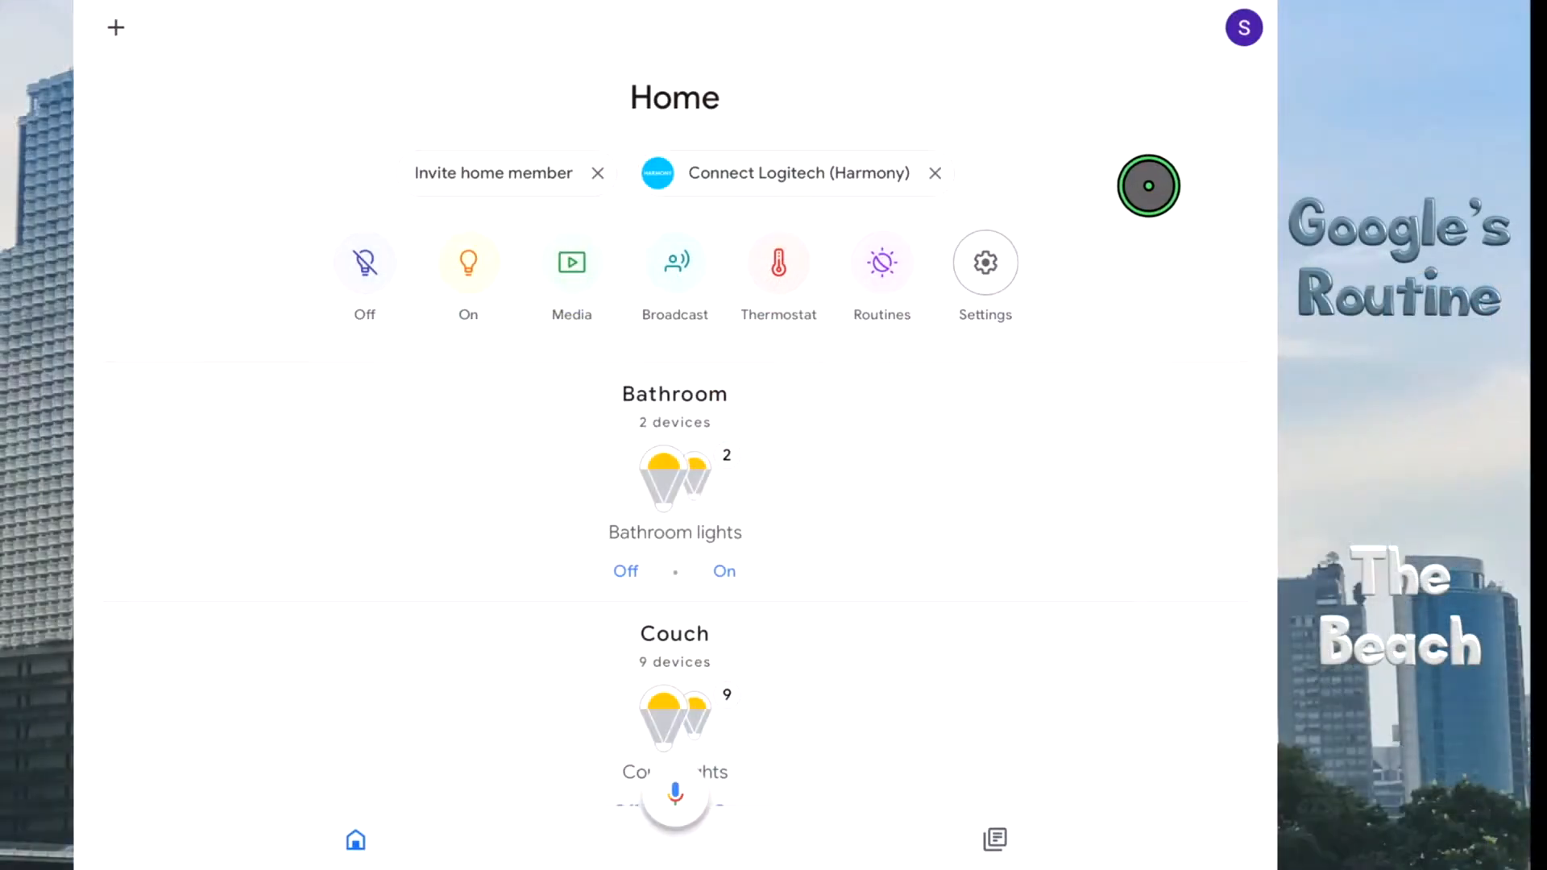
scroll("down", 3)
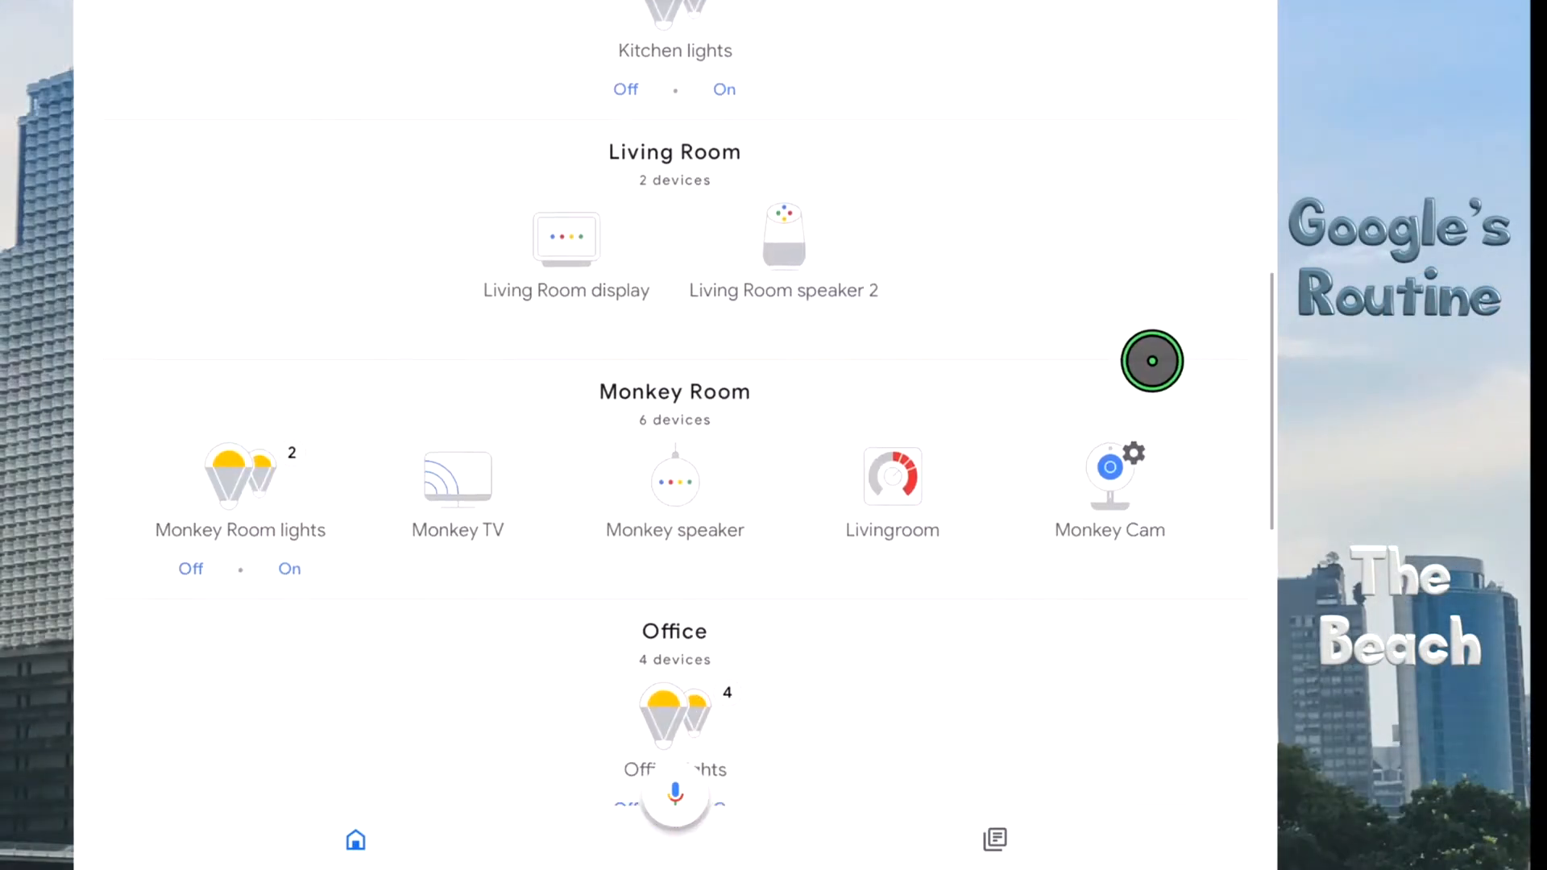
scroll("down", 3)
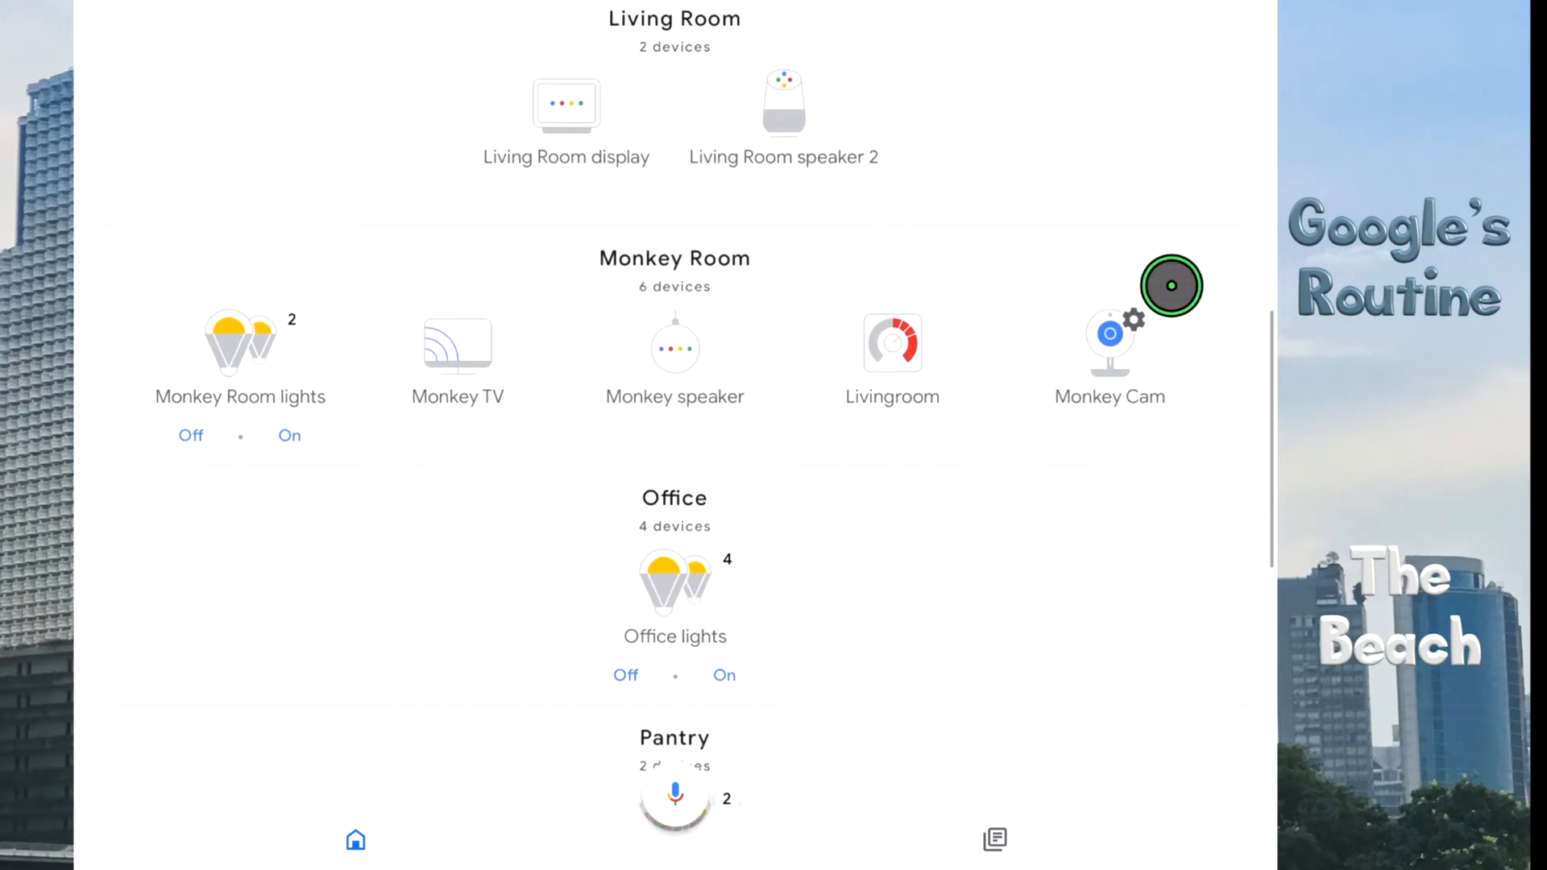
left_click(676, 258)
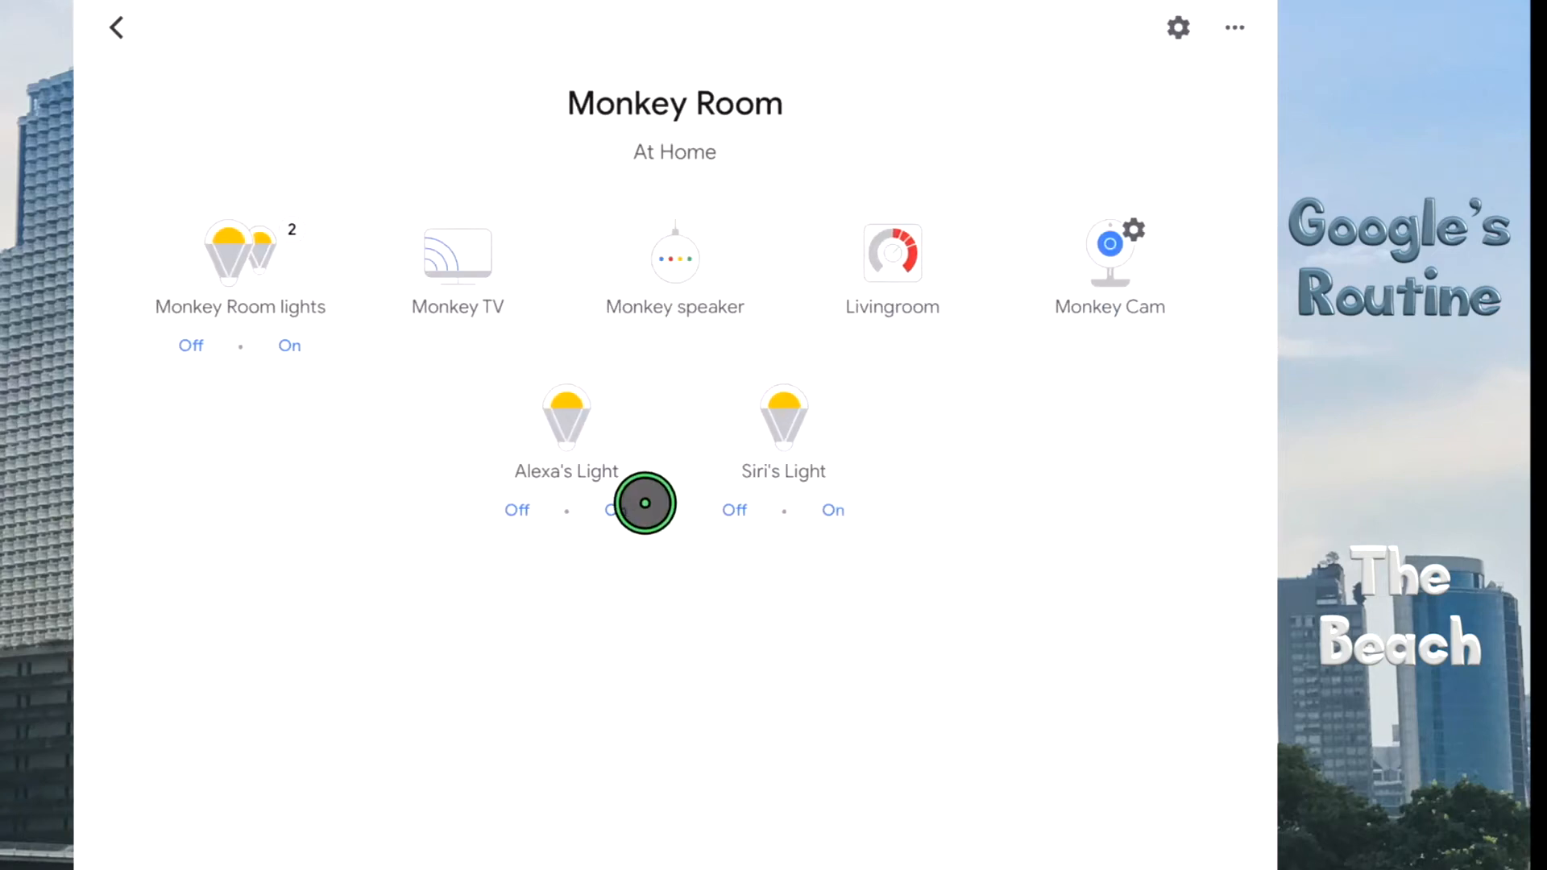
mouse_move(749, 599)
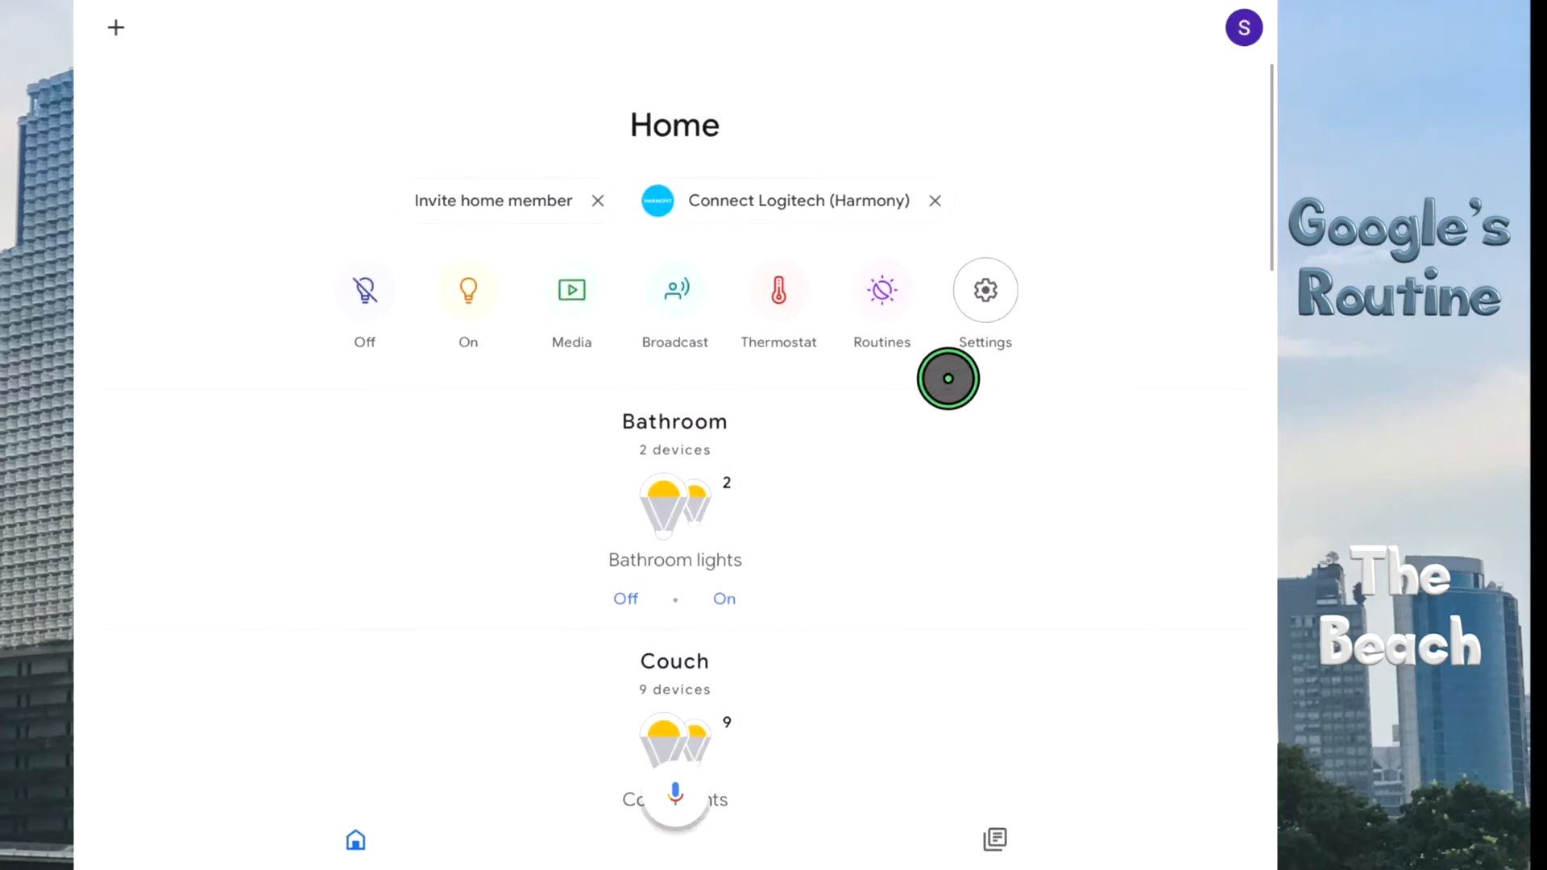
Step: Create a new routine with the trigger phrase 'The beach' and save it
left_click(882, 288)
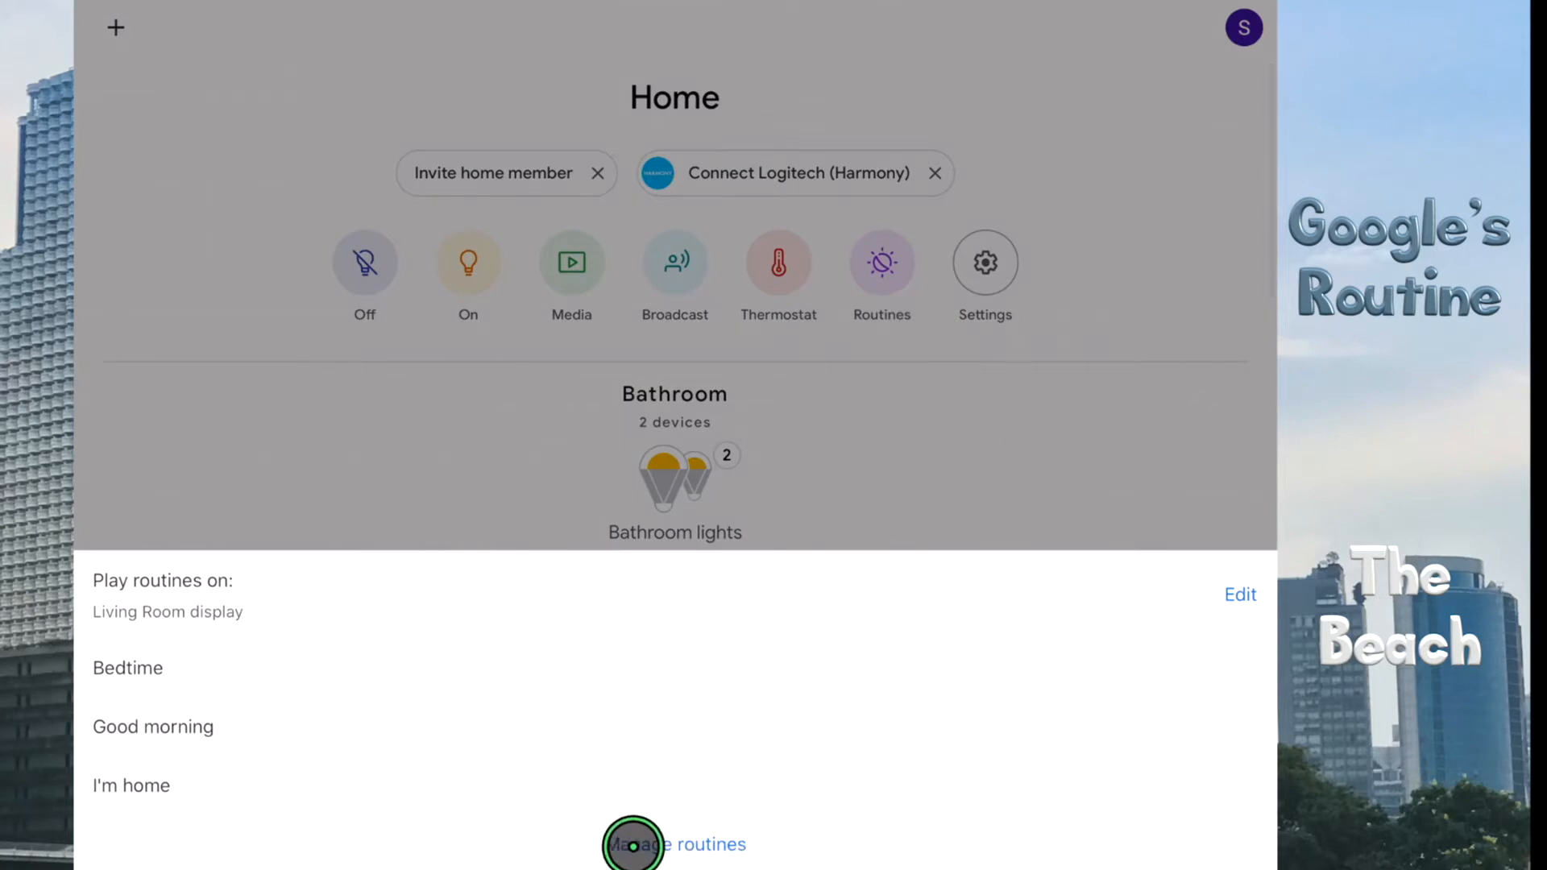
left_click(631, 845)
type("The")
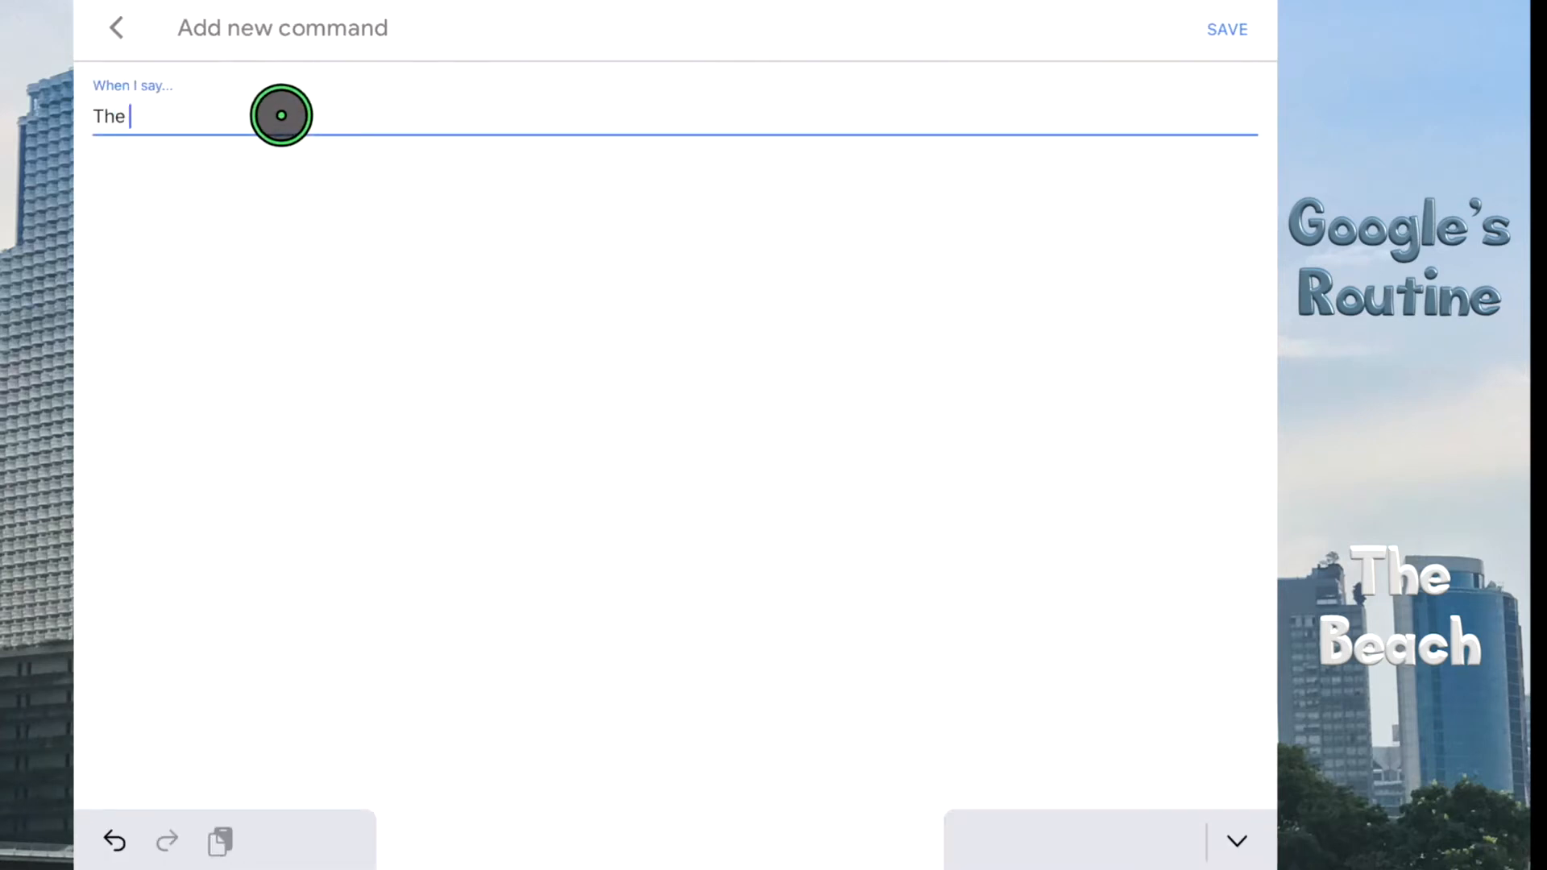
type("beach")
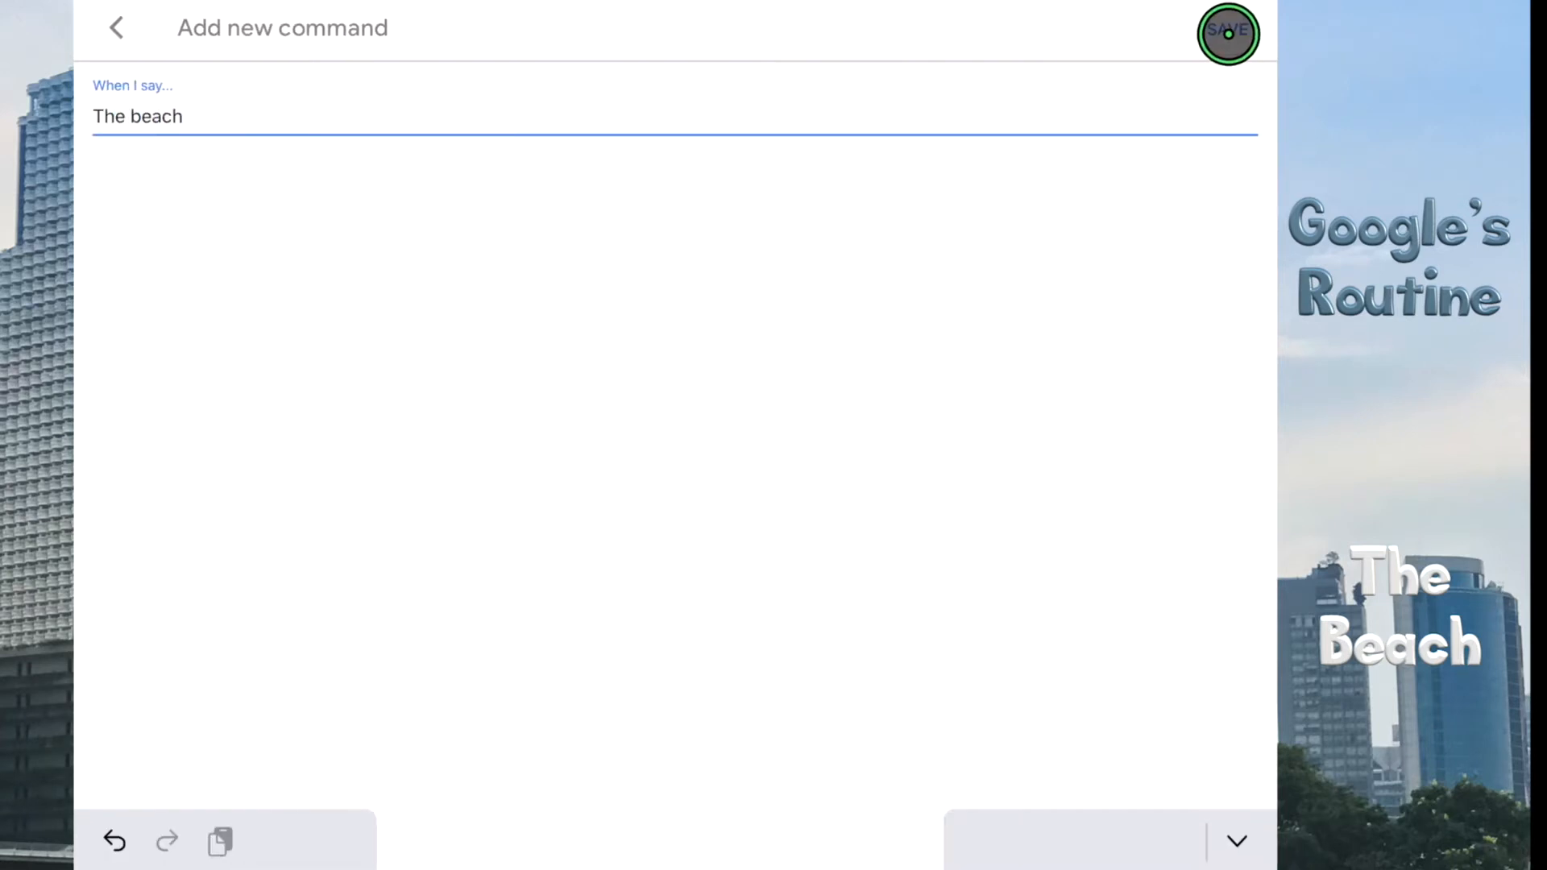
left_click(1228, 30)
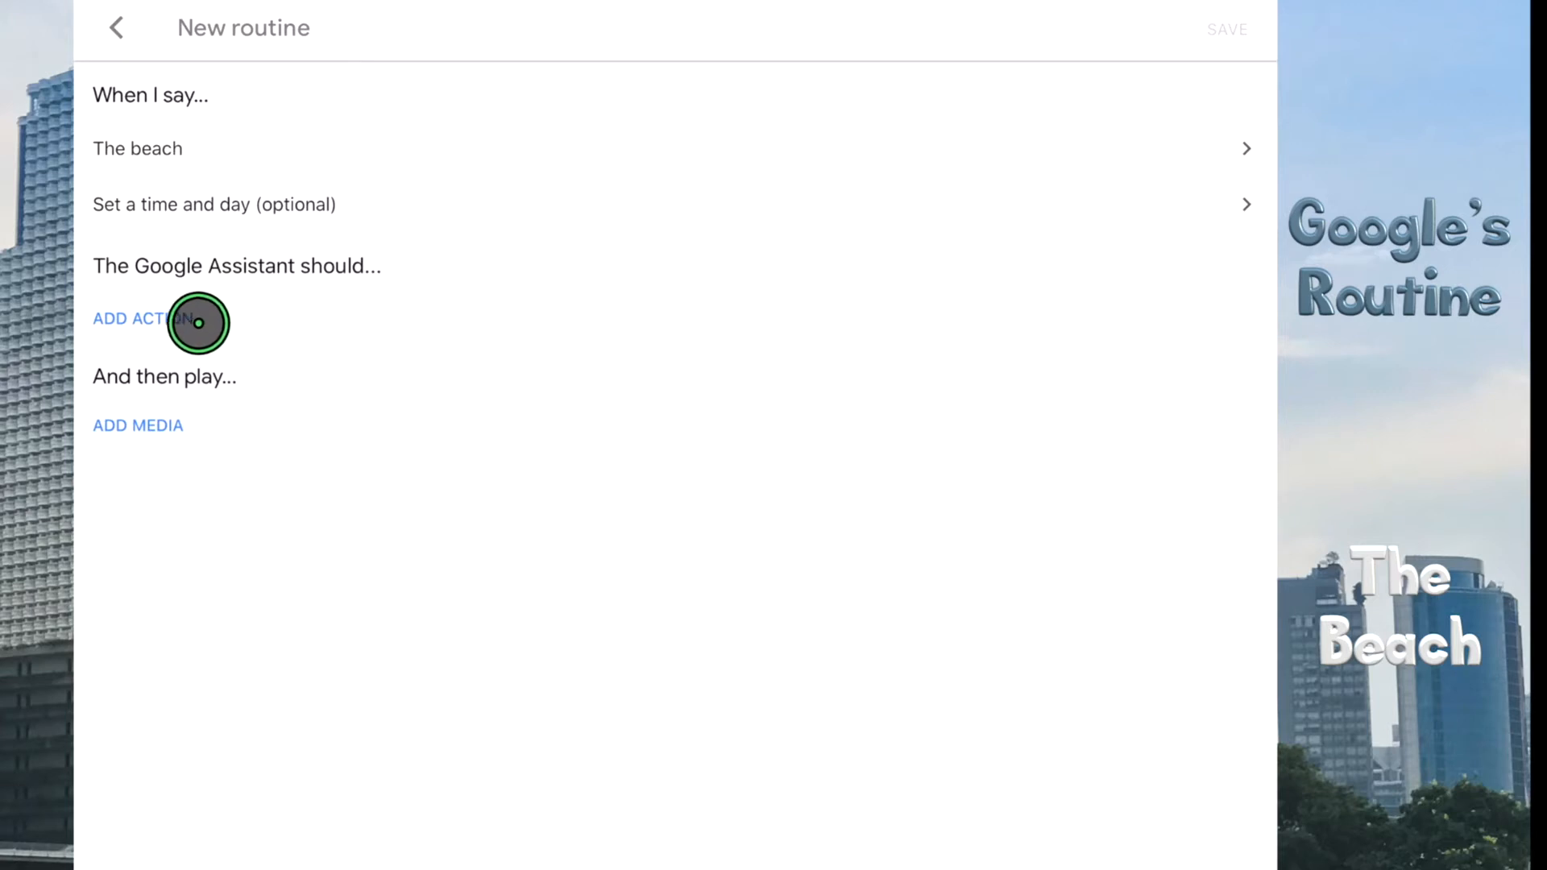
Step: Add actions: brightness 30%, Alexa's light orange red, Siri's light gold
left_click(135, 319)
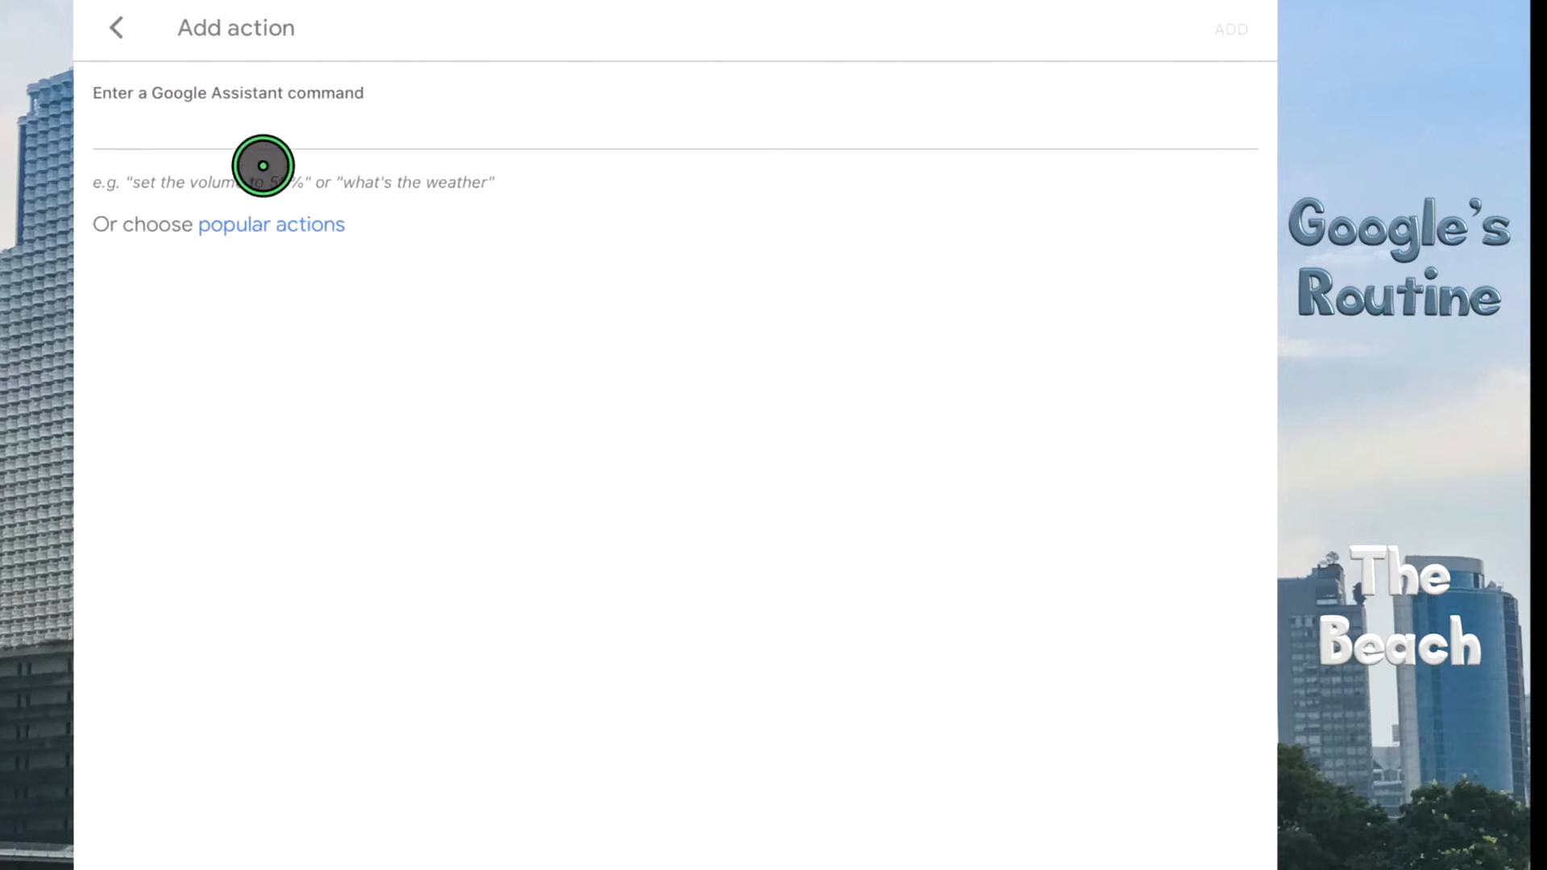
type("Set brightn")
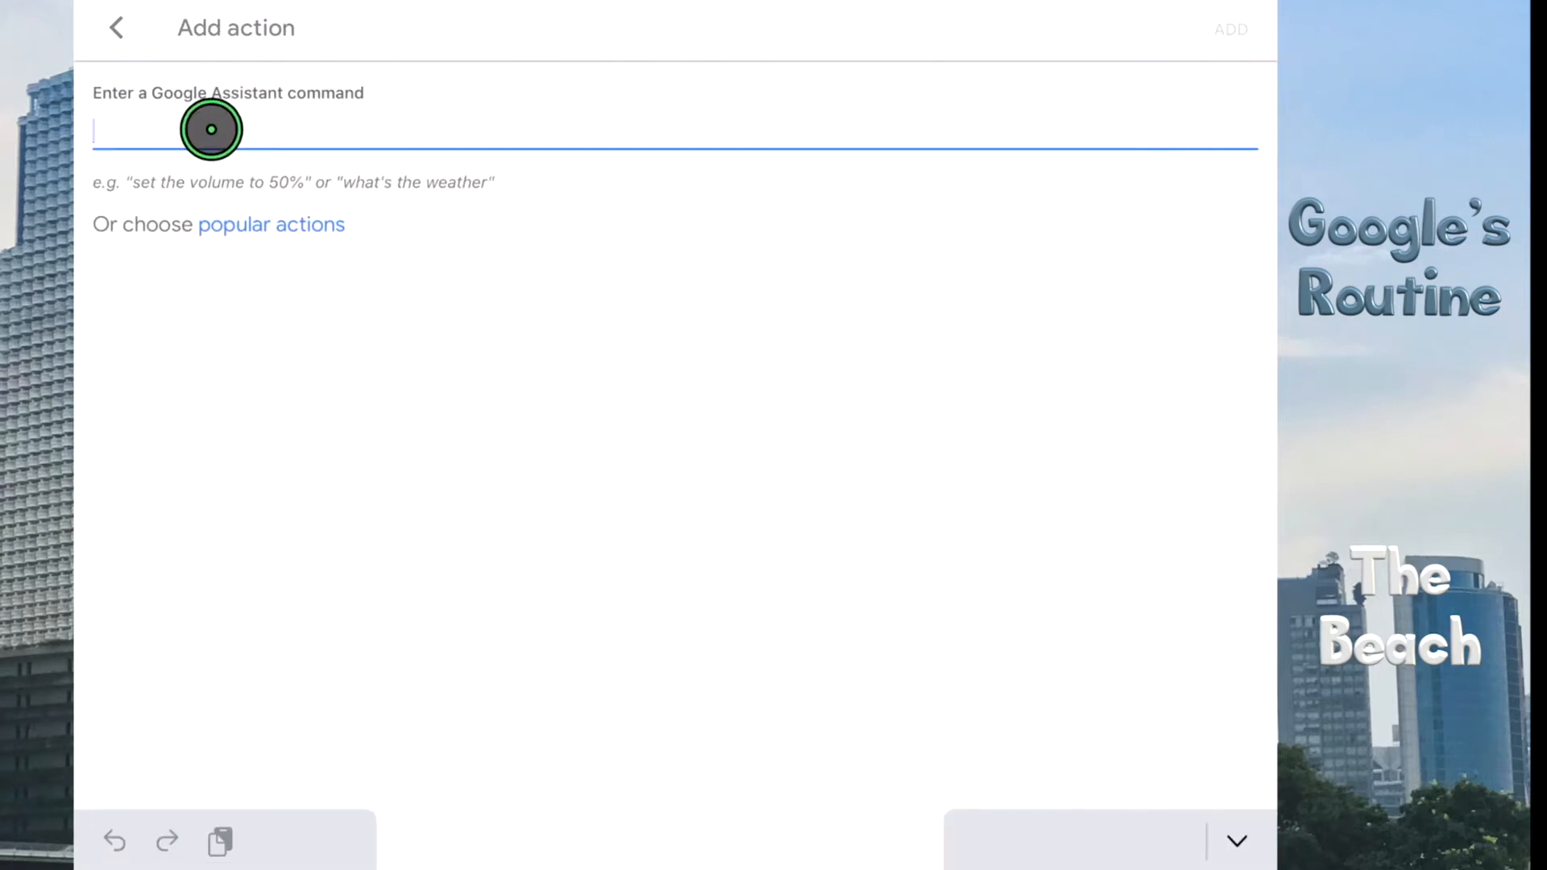
type("Set Siri's light to")
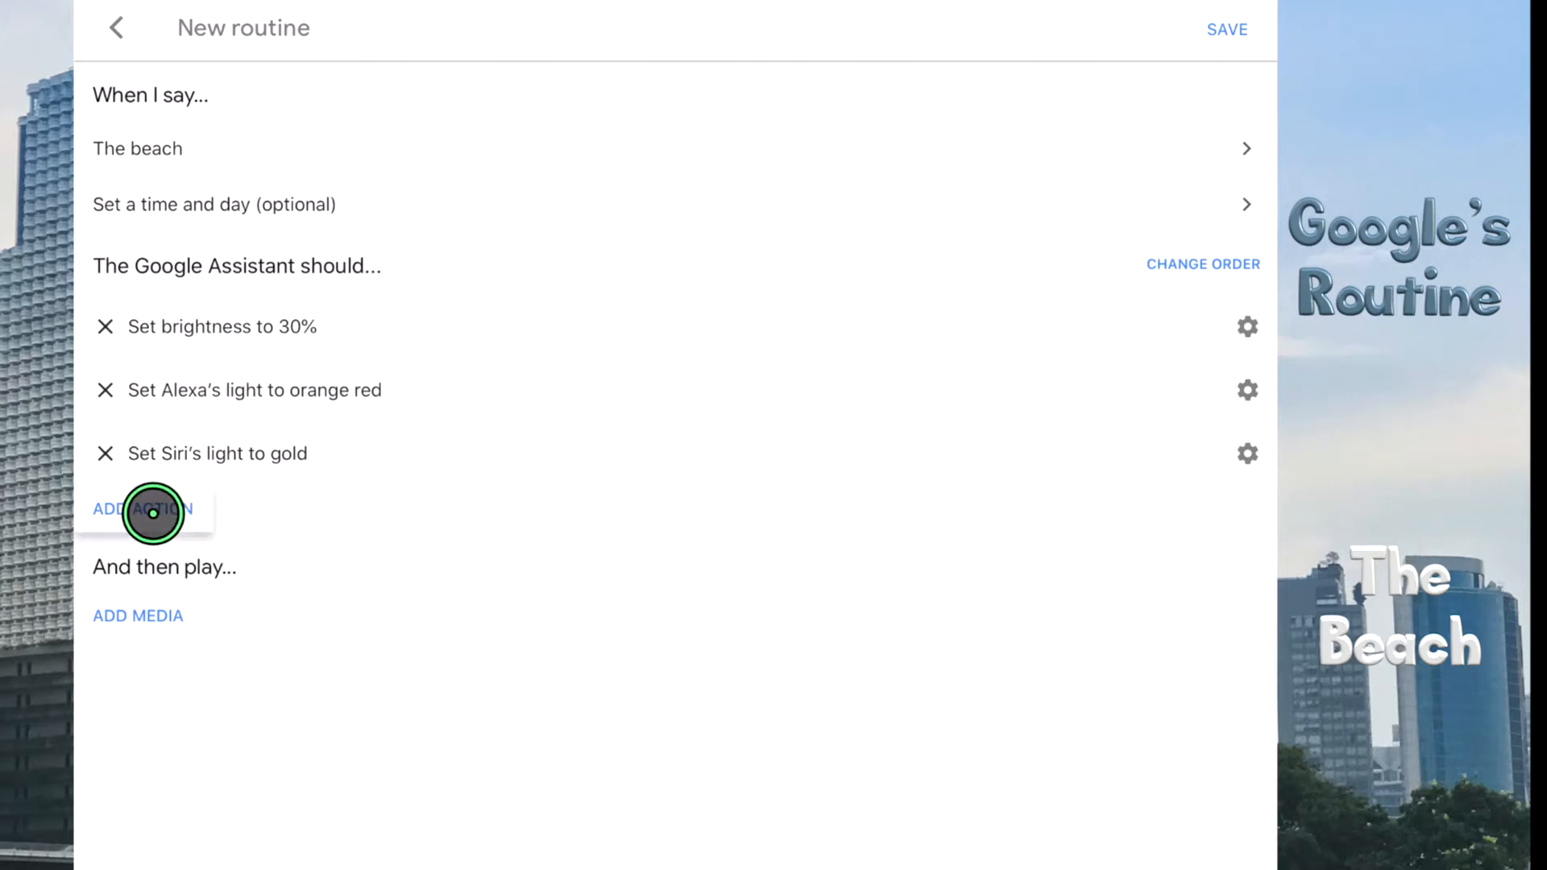
Step: Add 'Set volume to 20%' and a play-ocean-sounds action, then save The beach routine
left_click(142, 507)
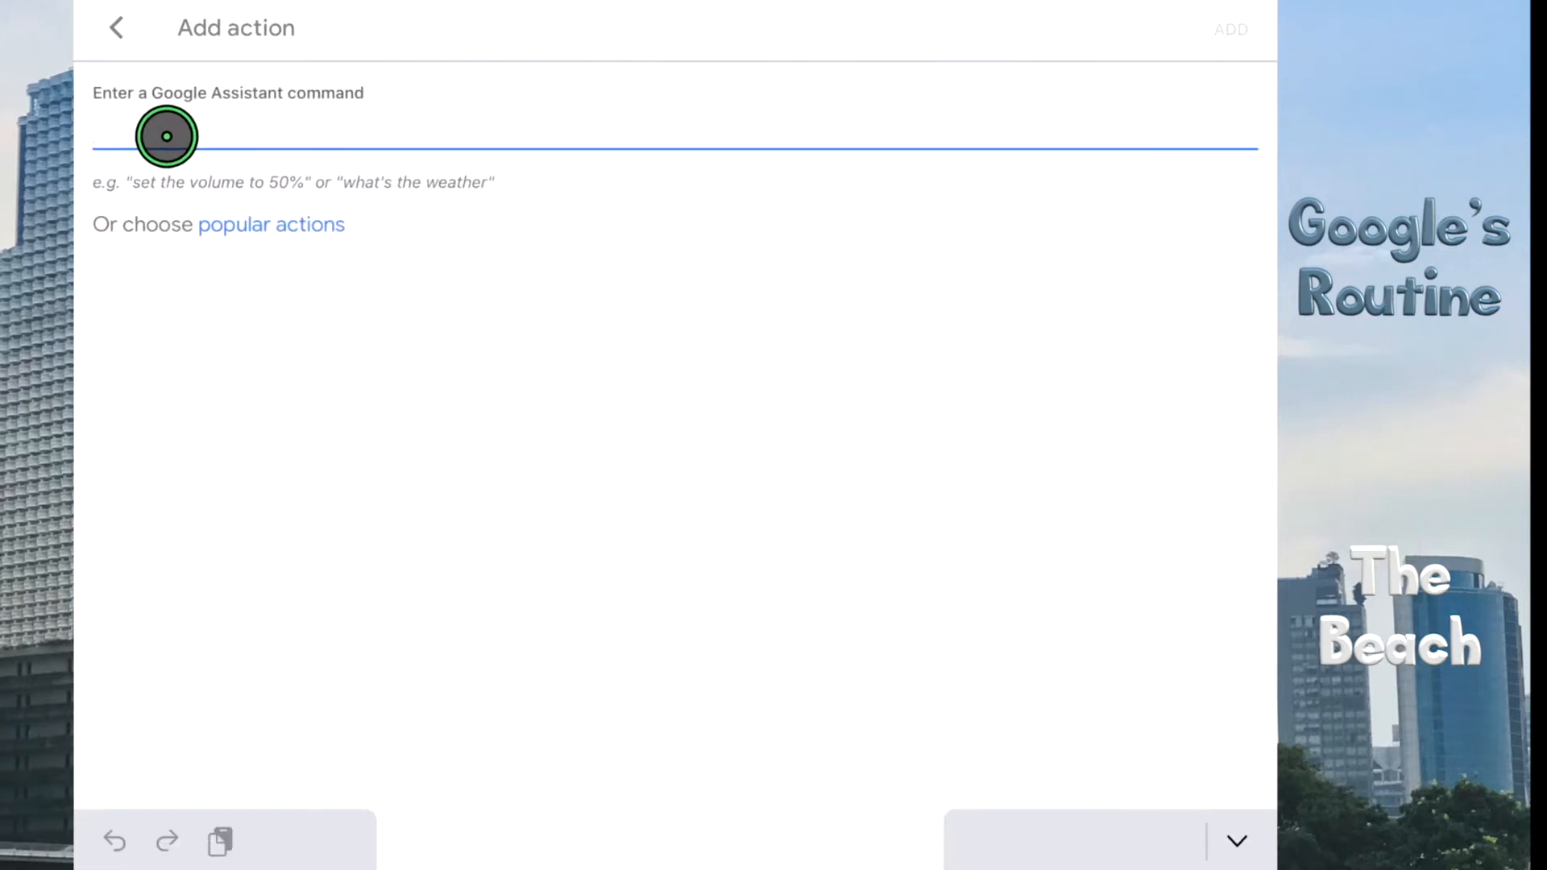
type("Set volume to")
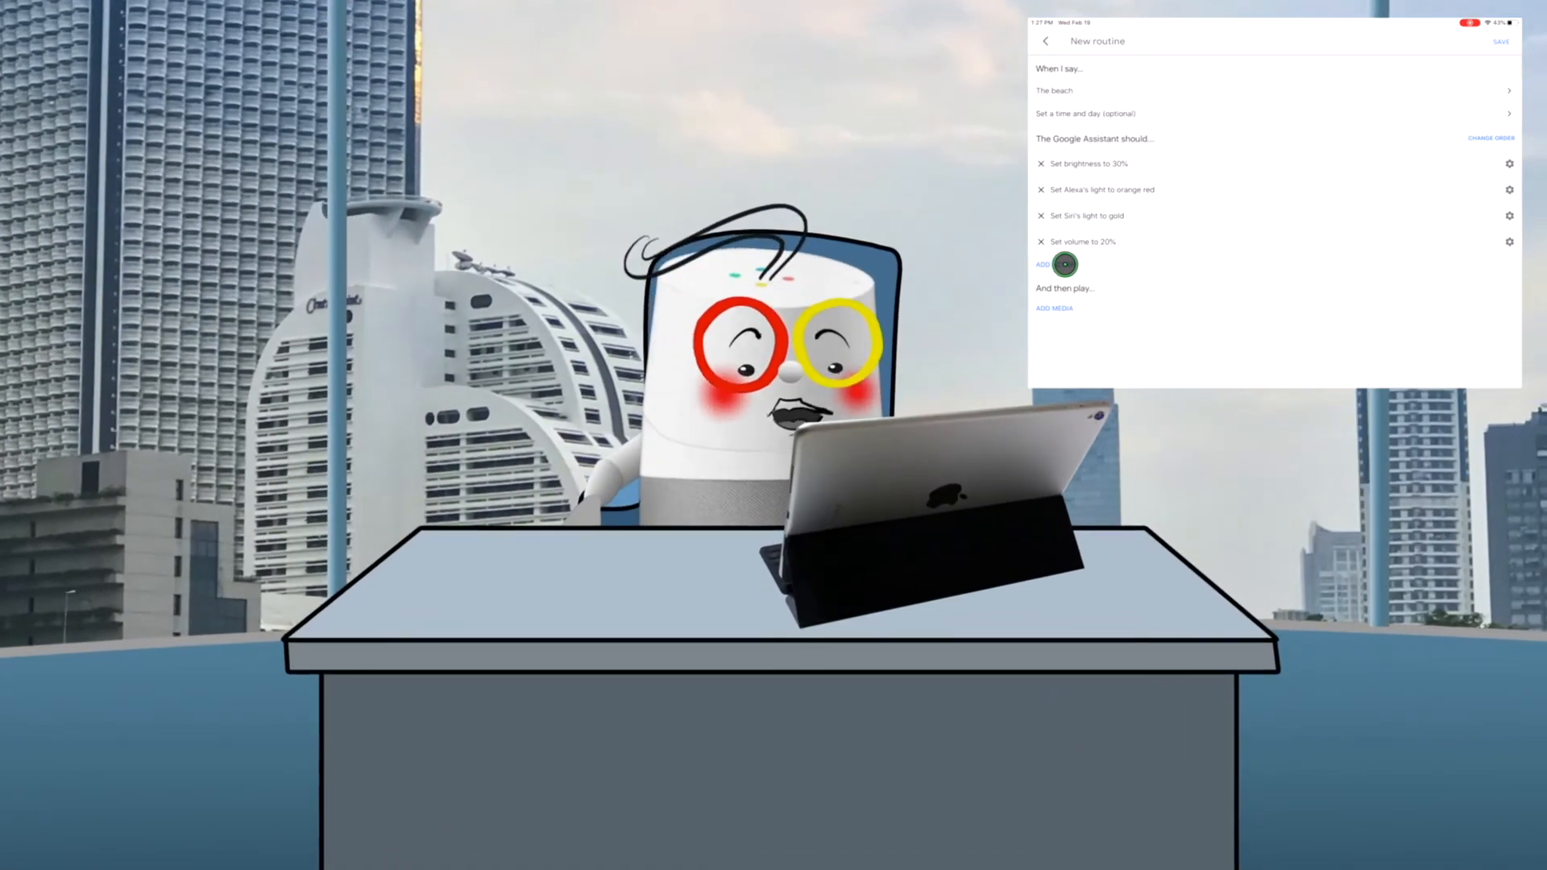
left_click(1042, 263)
type("P")
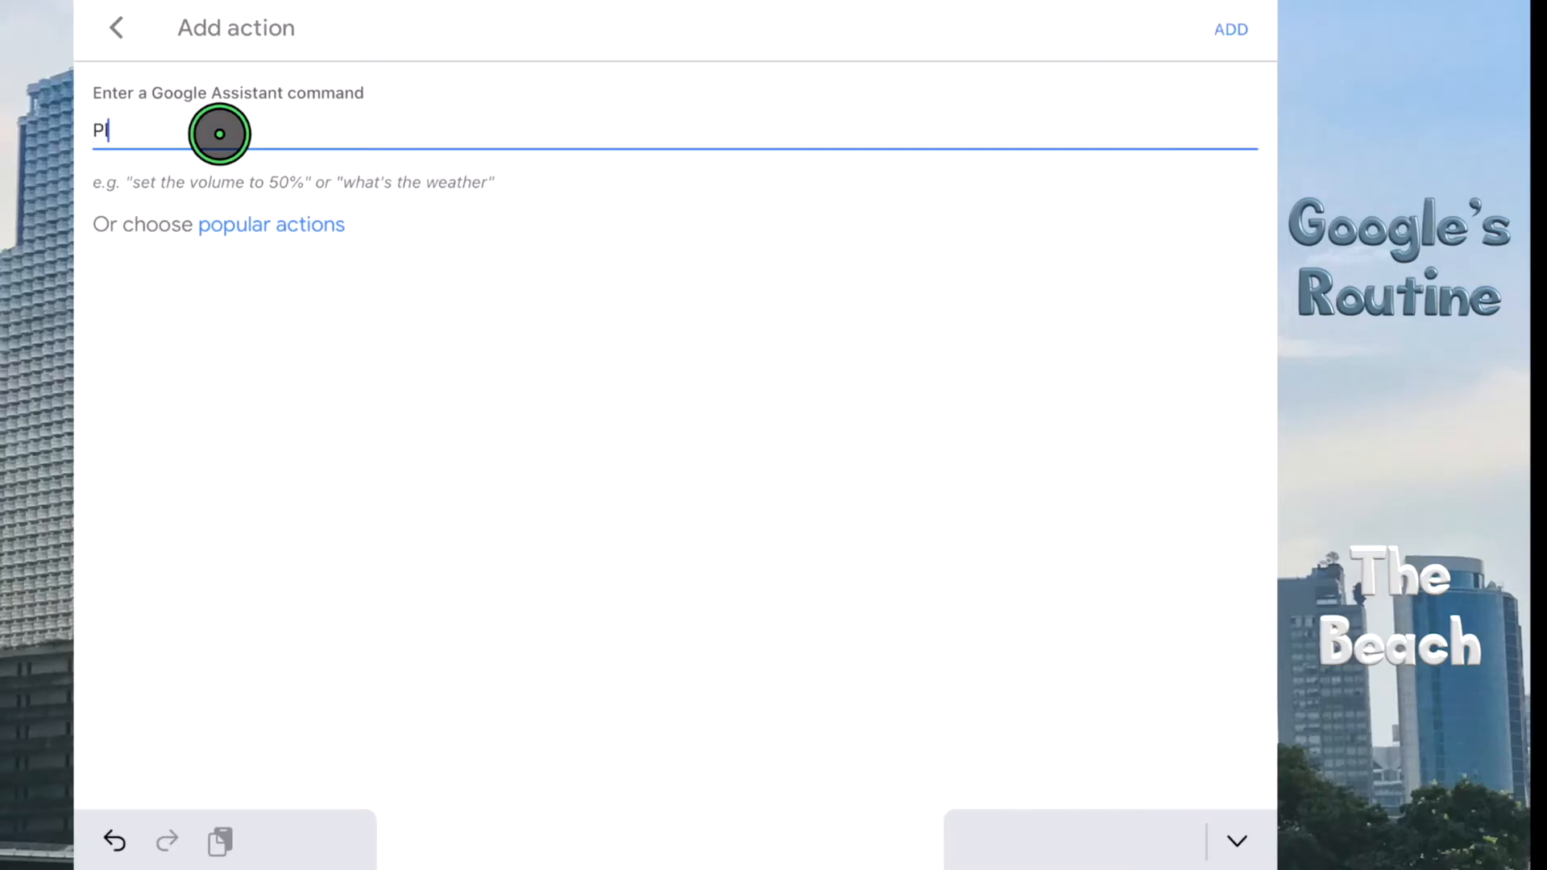
type("lay ocean sounds fo")
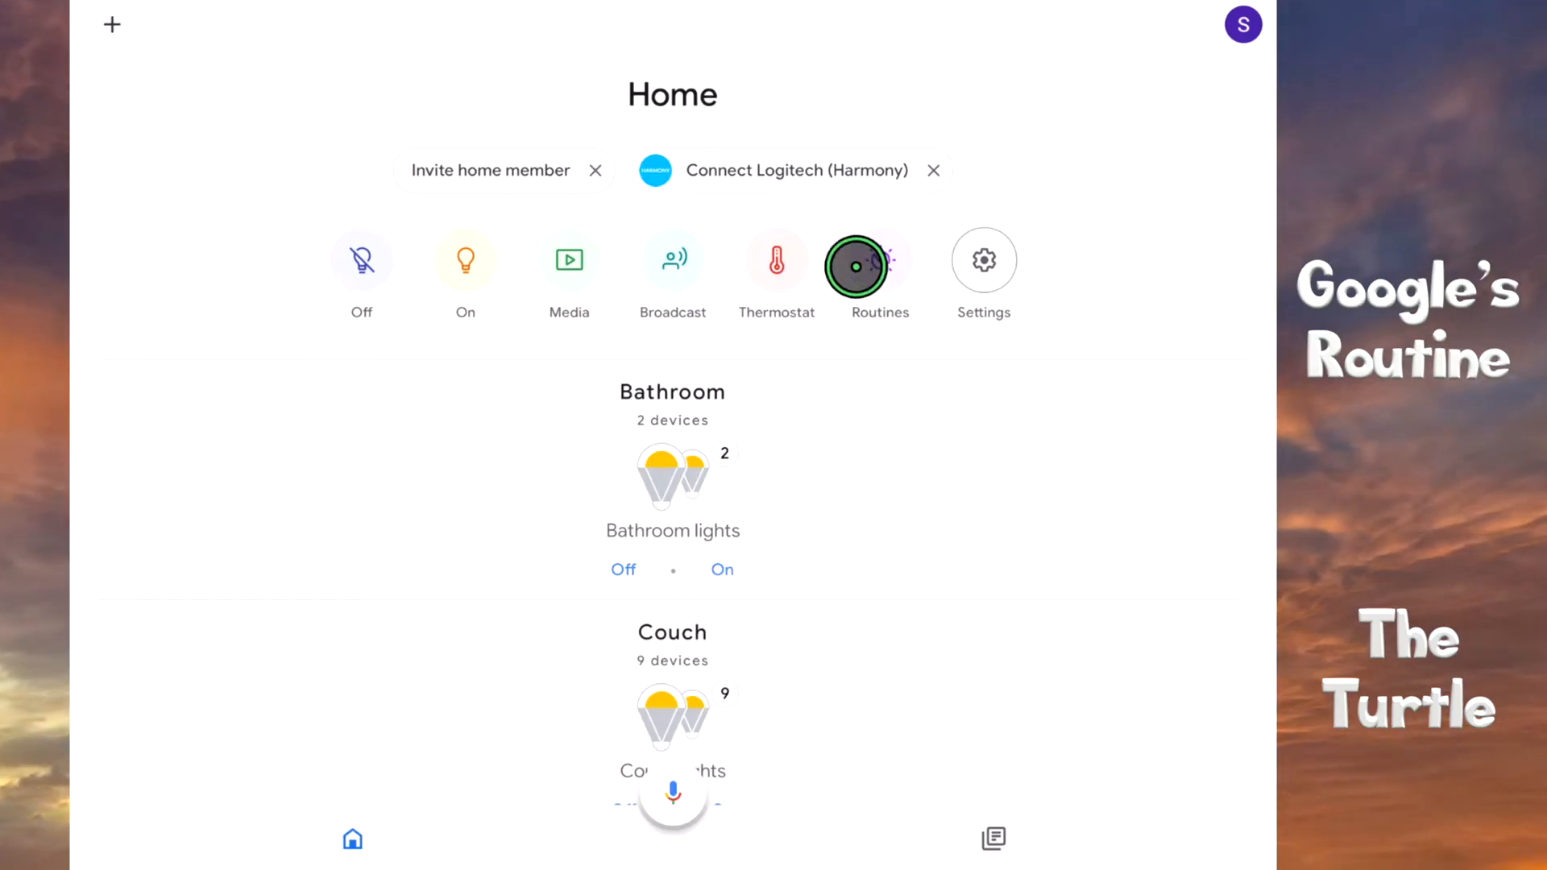
Step: Create 'The turtle' routine with action 'Play Siri, Alexa and Google wish you a happy New Year 2019 from YouTube'
left_click(854, 264)
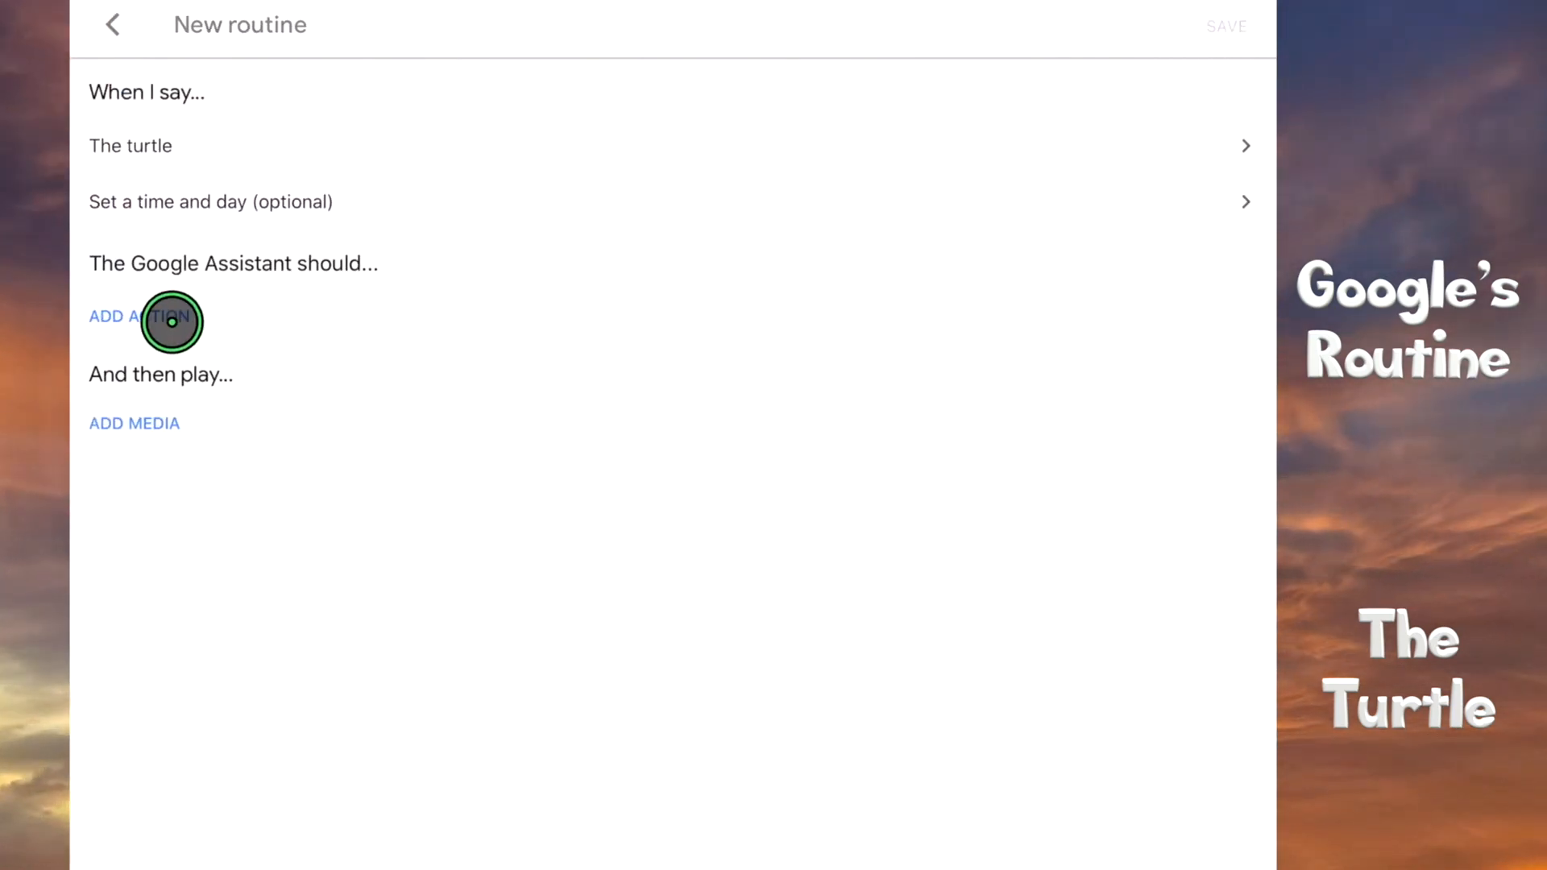
left_click(142, 317)
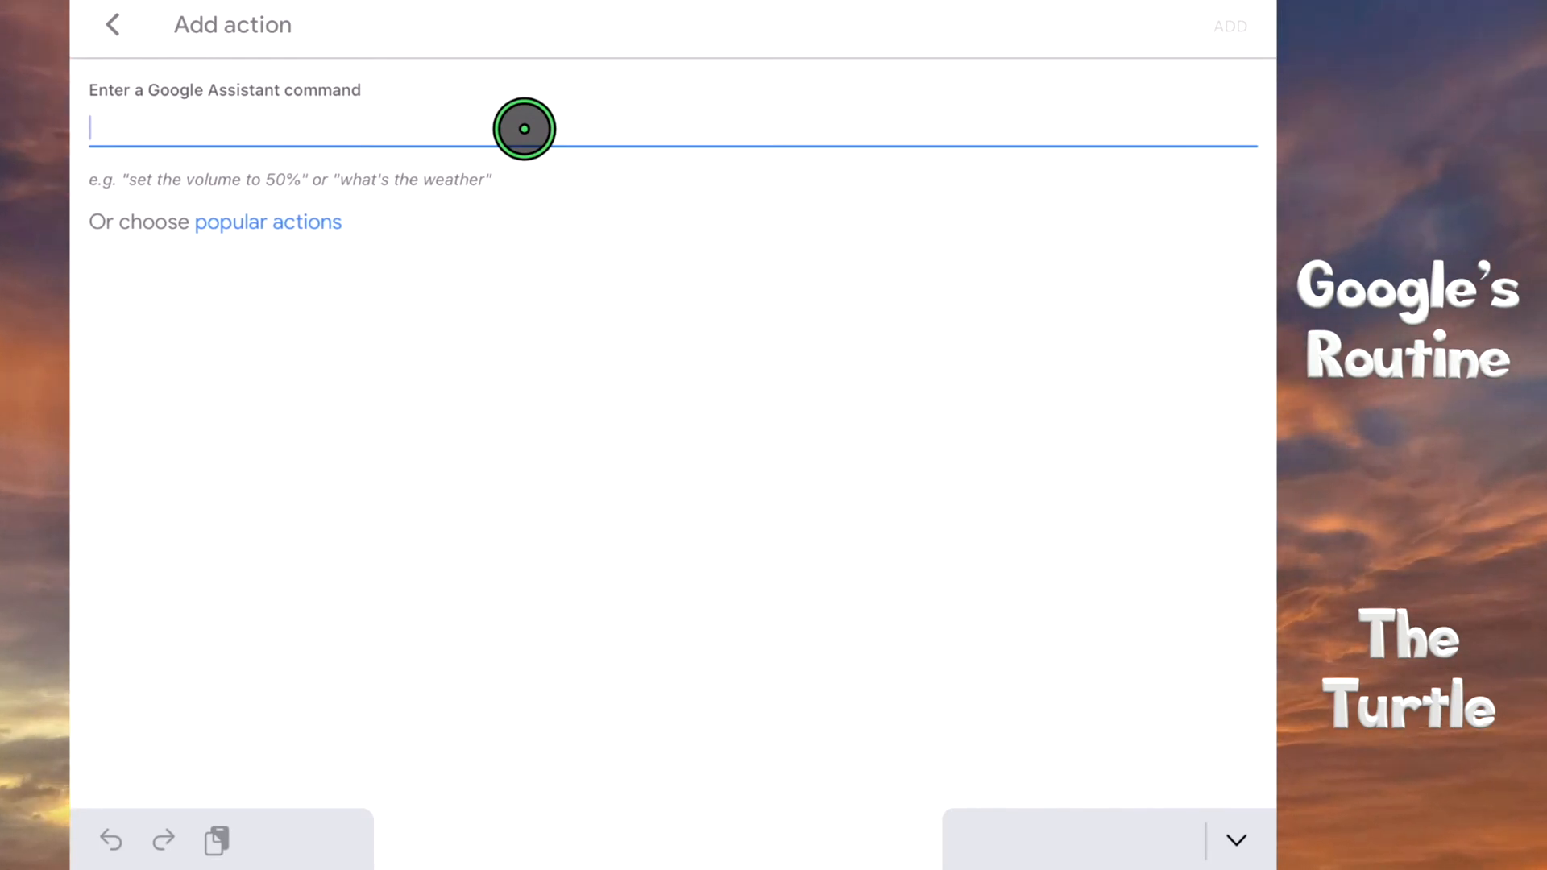
type("Play Siri, Alexa and Google wish")
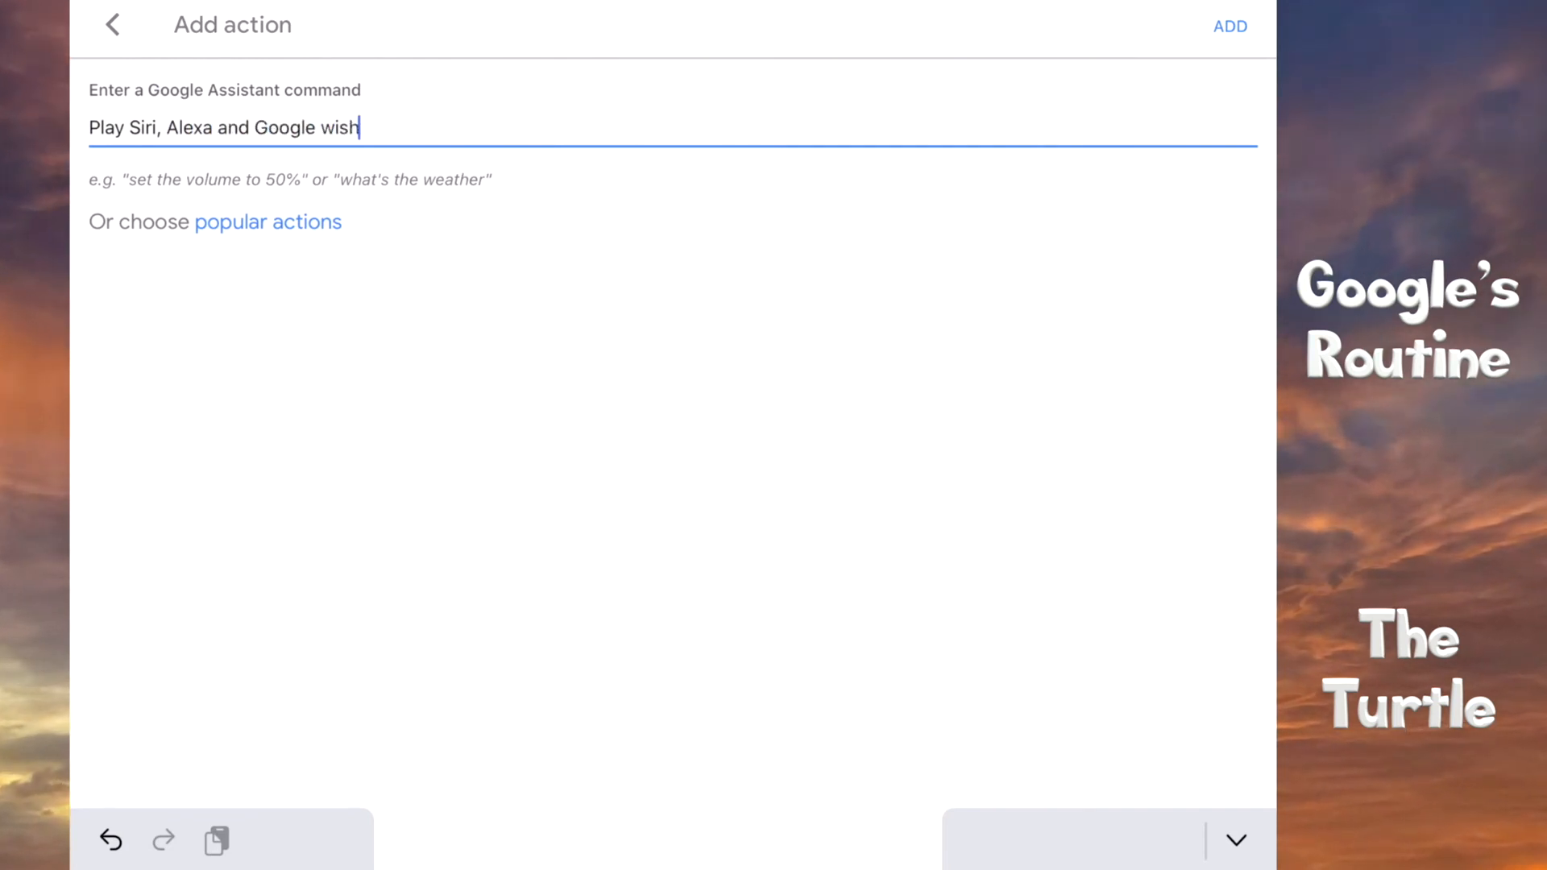
type("you a happy New Year")
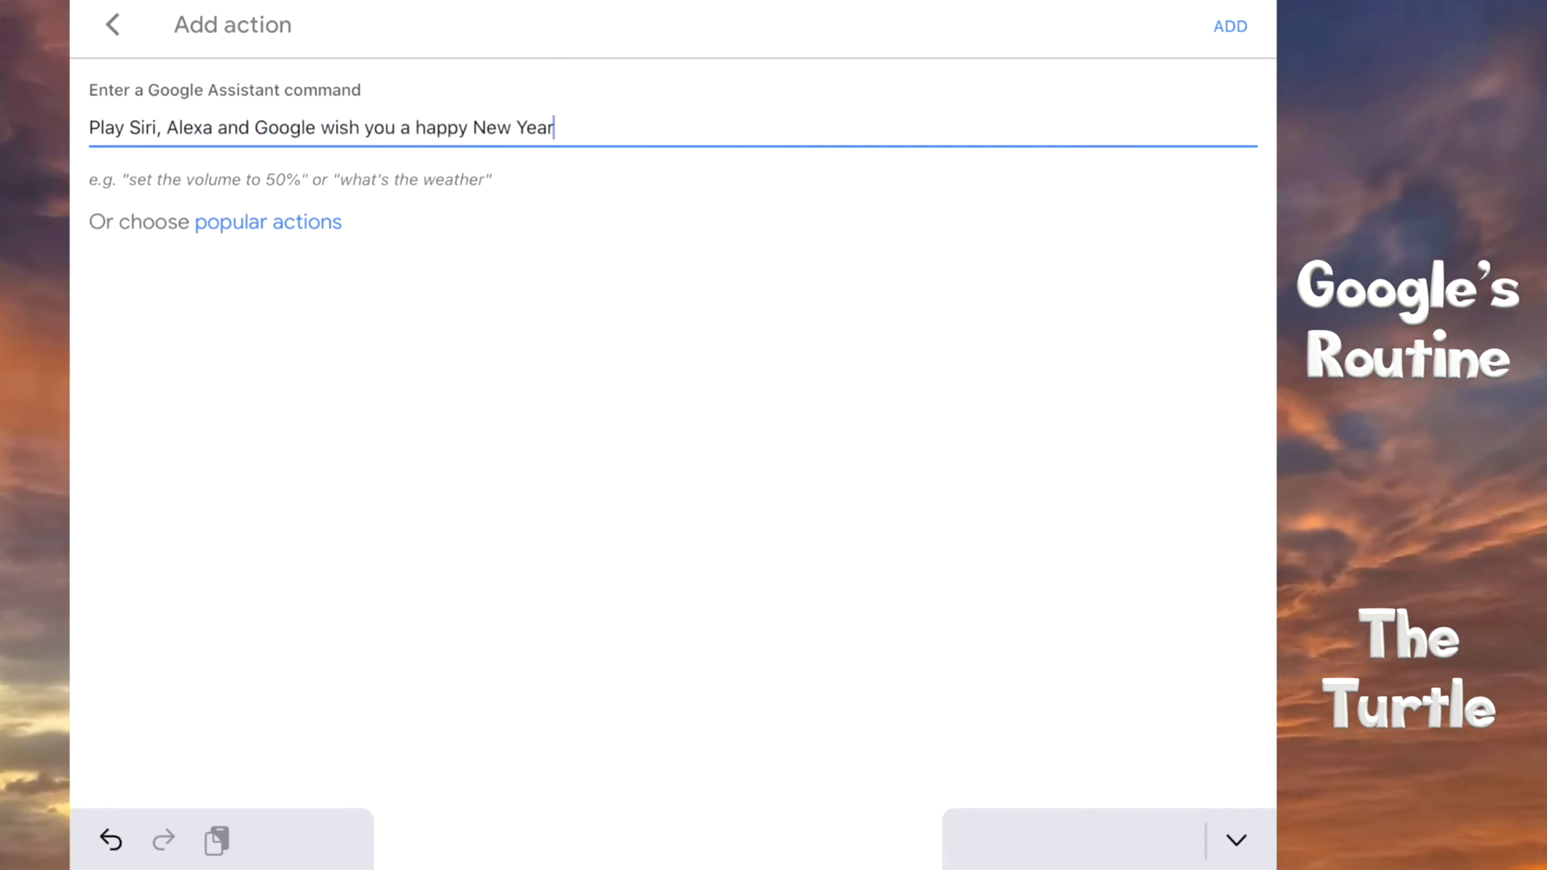
type("2019 from YouTube on Monkey TV")
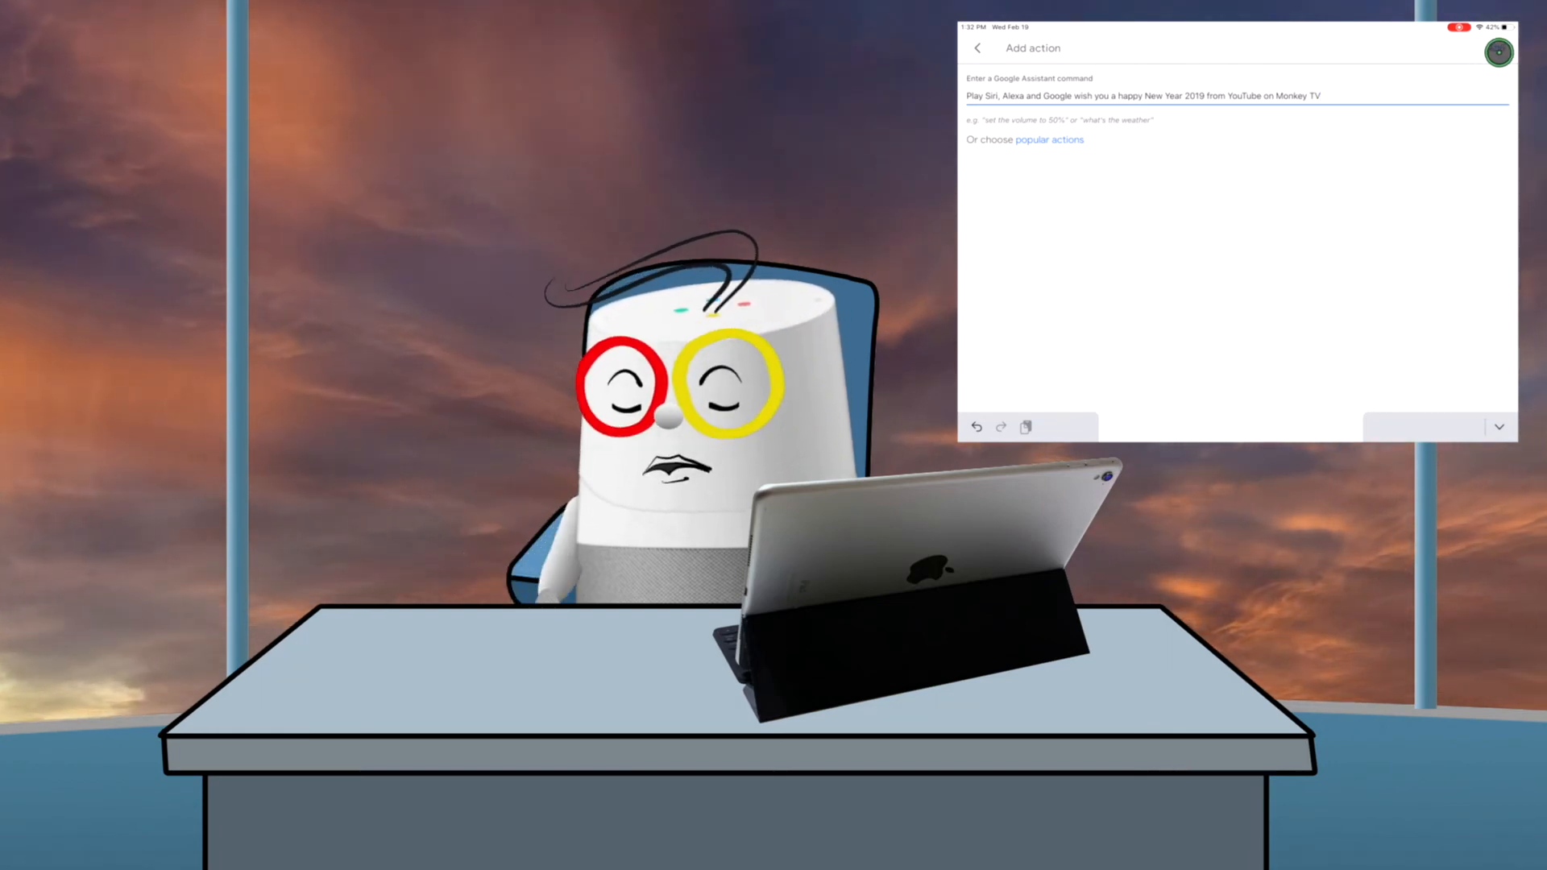
left_click(977, 47)
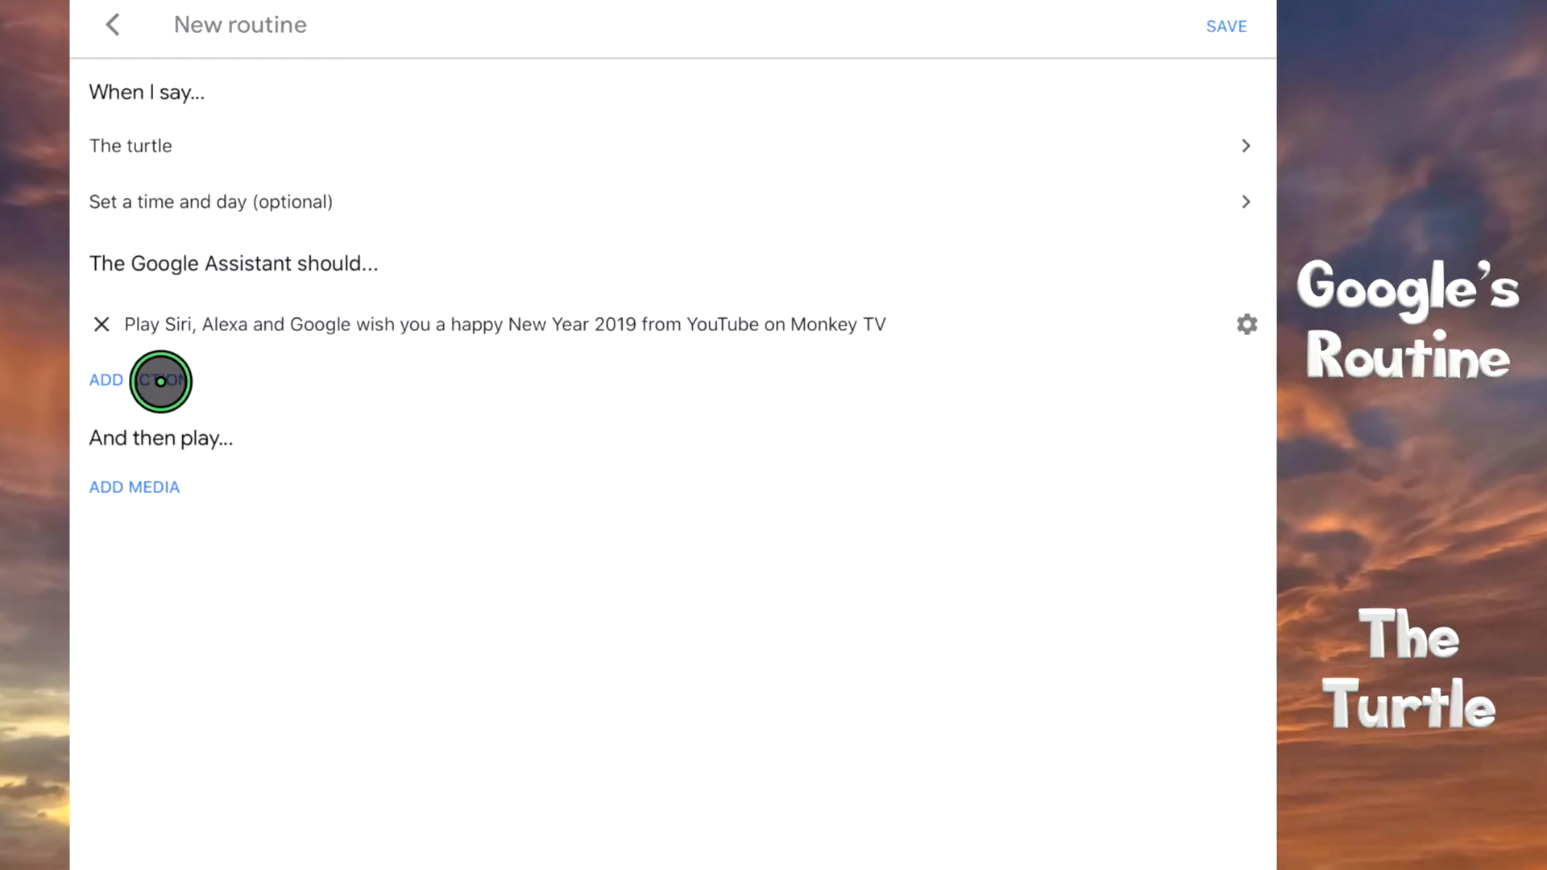
left_click(129, 380)
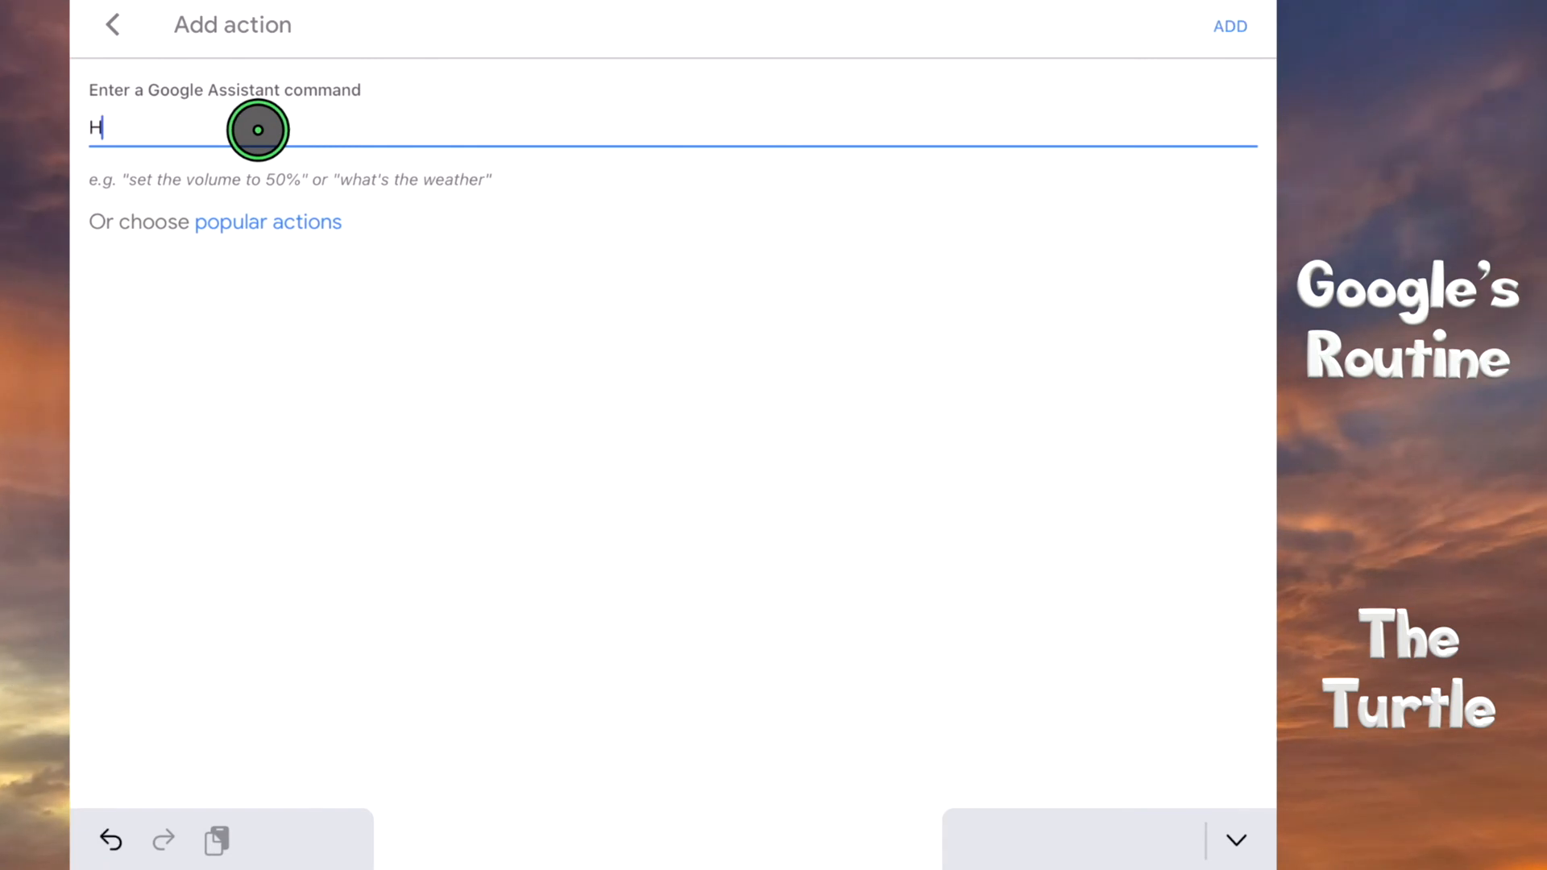